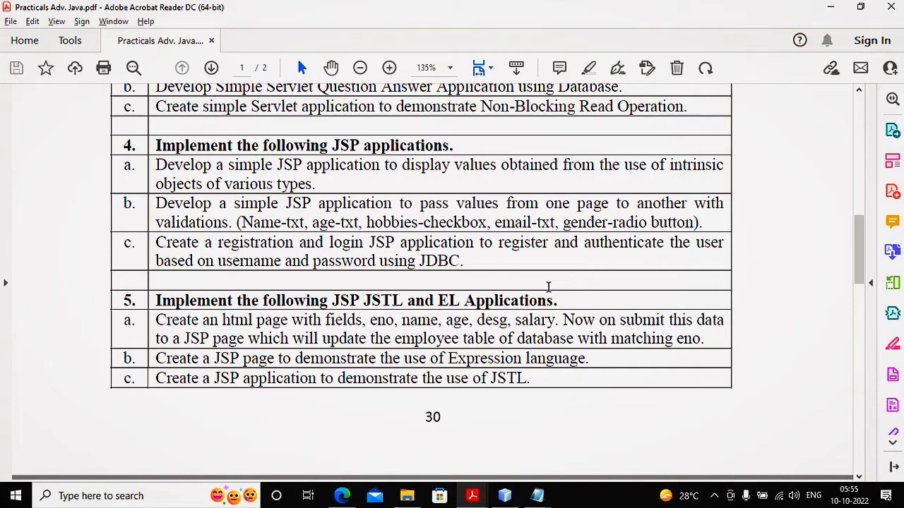
pyautogui.moveTo(402, 213)
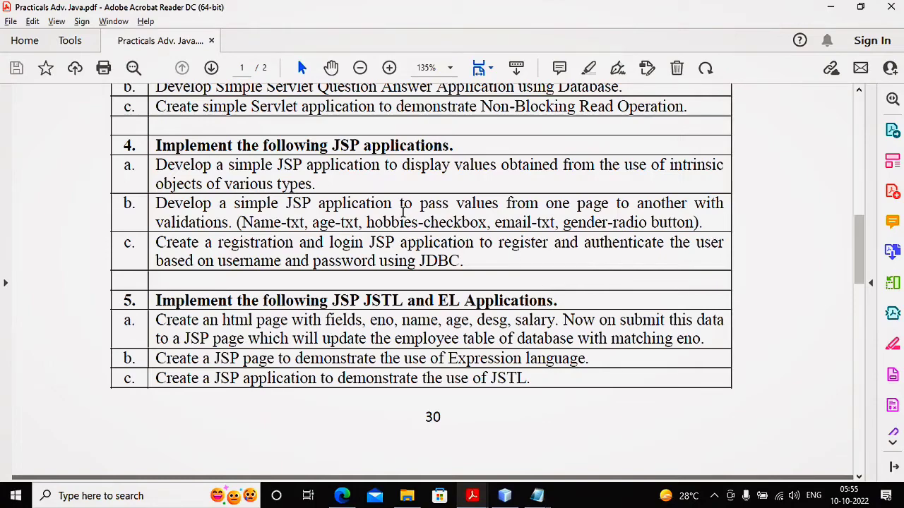
pyautogui.moveTo(304, 177)
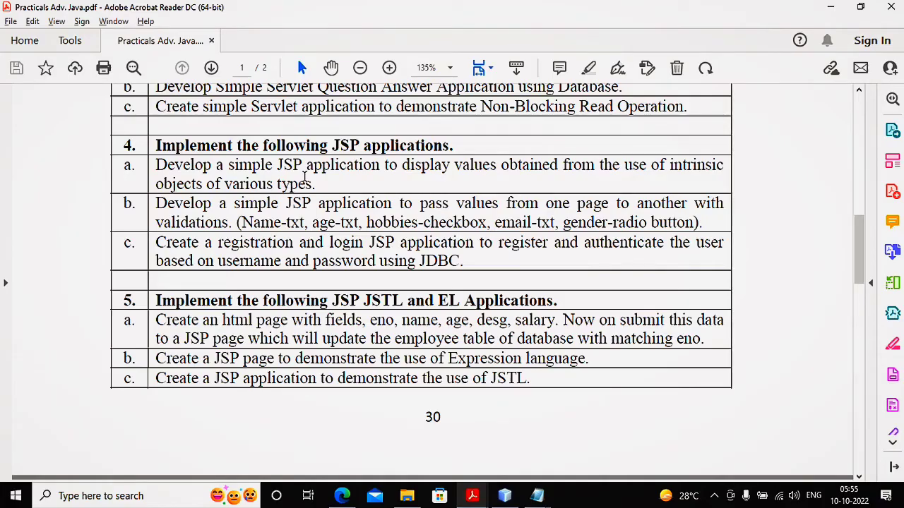
pyautogui.moveTo(497, 439)
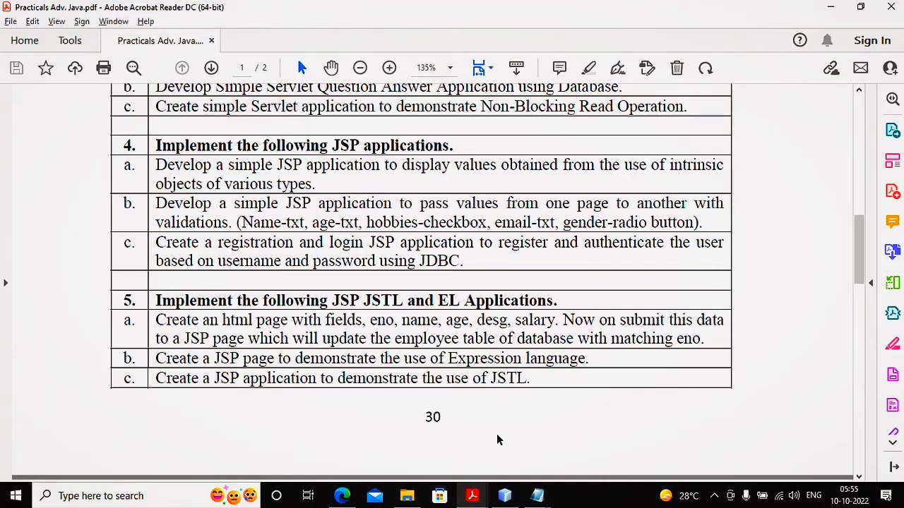
# Create the Java Web Application 'Practical4a' using the Apache Tomcat server.
pyautogui.click(504, 496)
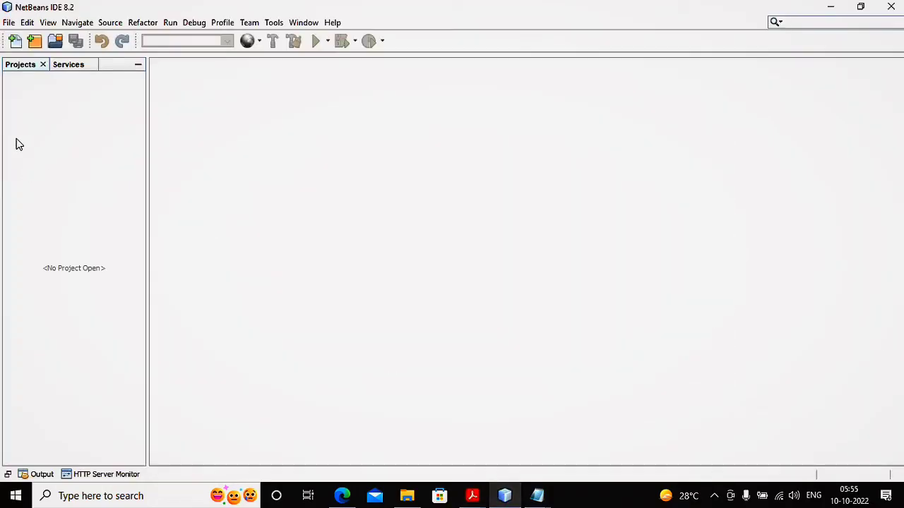
pyautogui.click(9, 22)
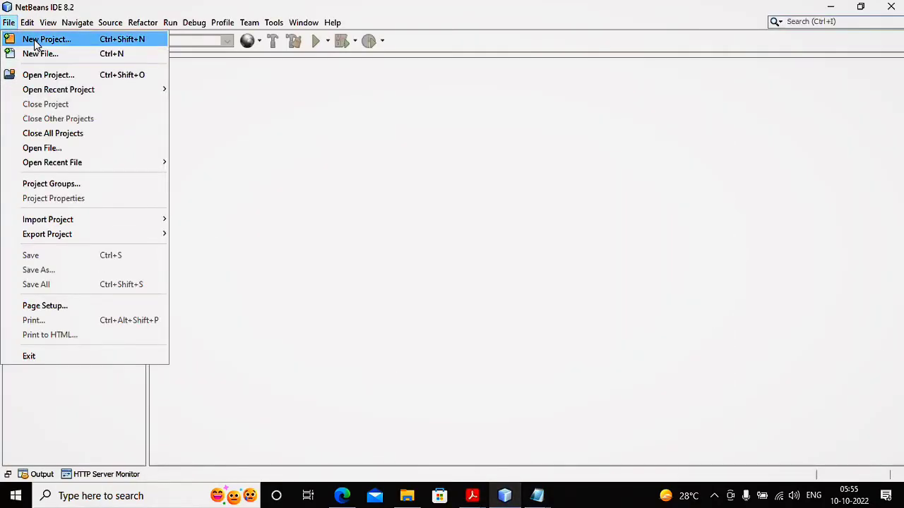
pyautogui.click(46, 38)
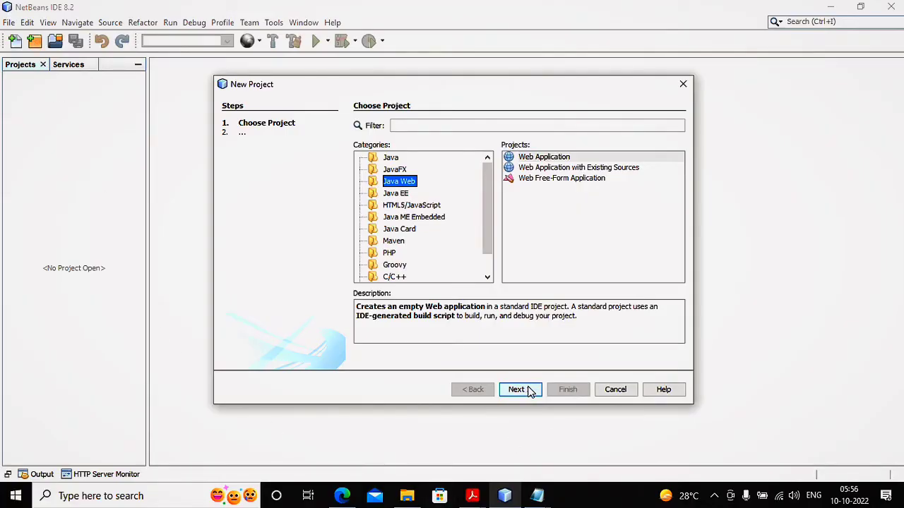
pyautogui.click(516, 389)
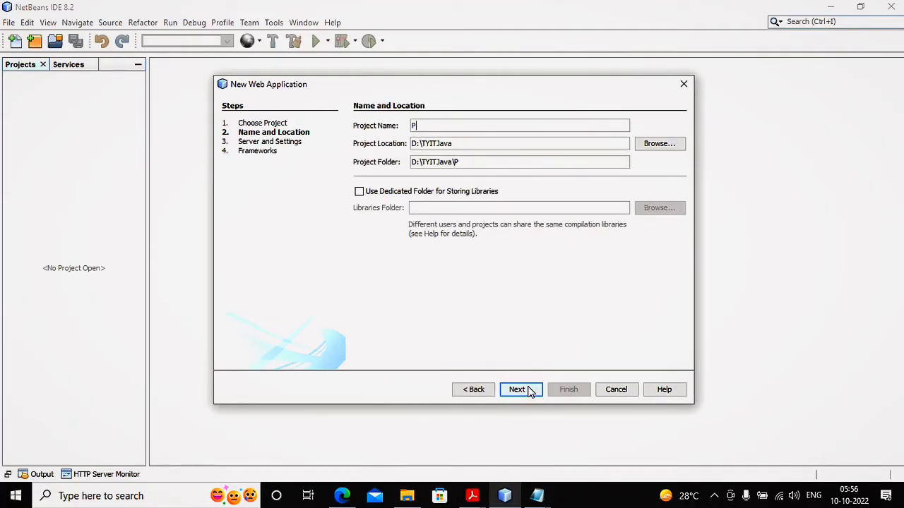
pyautogui.write('ractical')
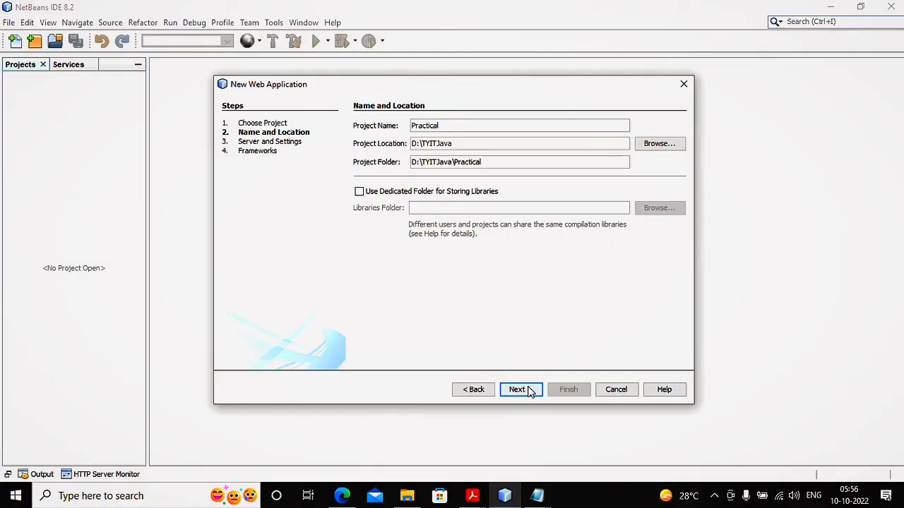
pyautogui.click(517, 389)
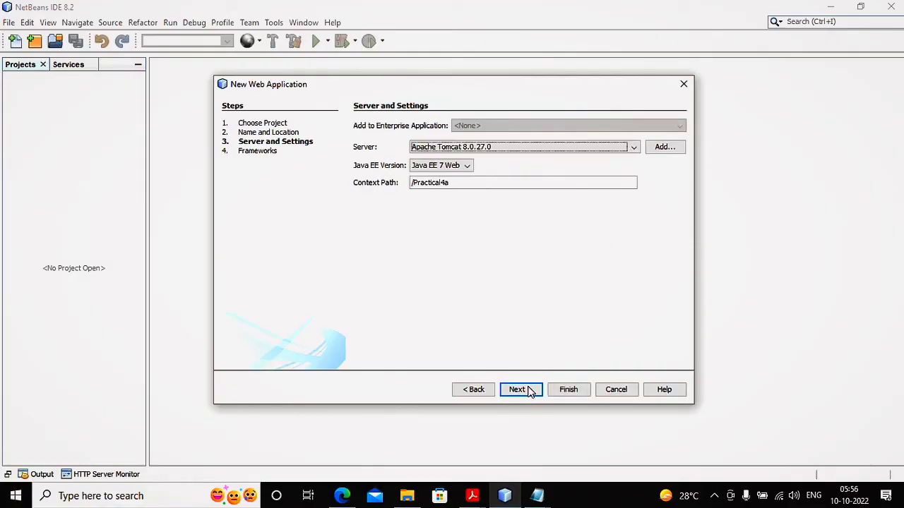
pyautogui.click(517, 389)
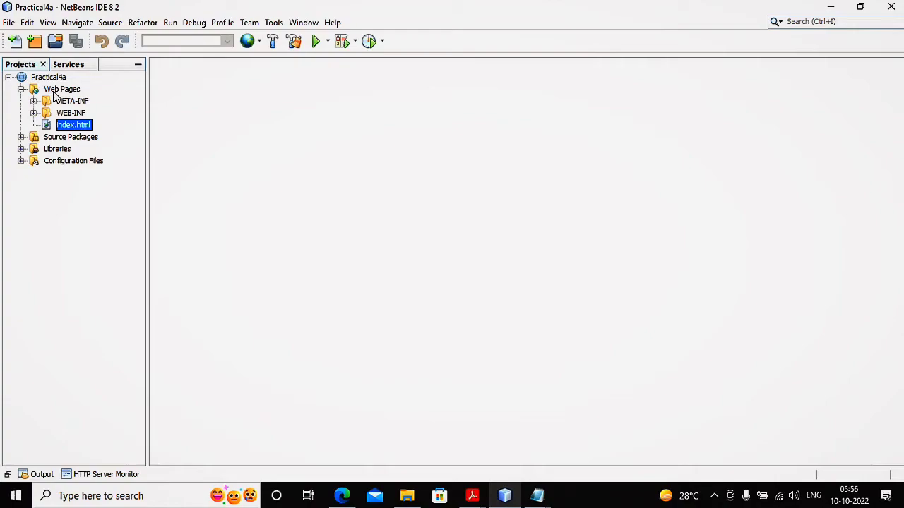
# Add a JSP file named 'Test' under Practical4a's Web Pages folder.
pyautogui.rightClick(62, 89)
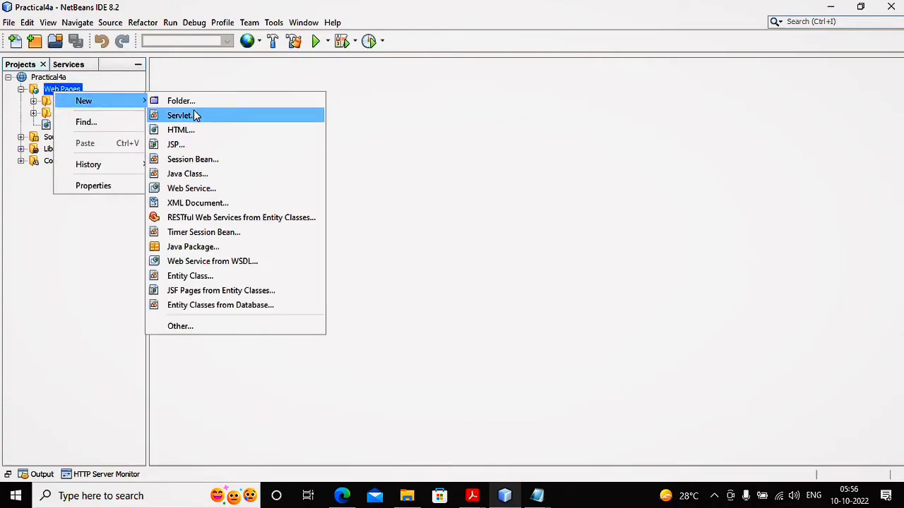
pyautogui.click(175, 144)
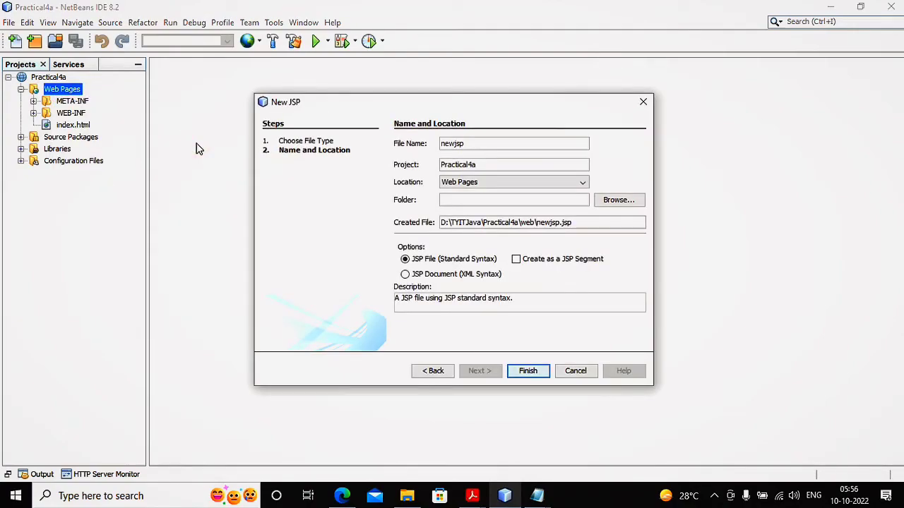
pyautogui.write('Test')
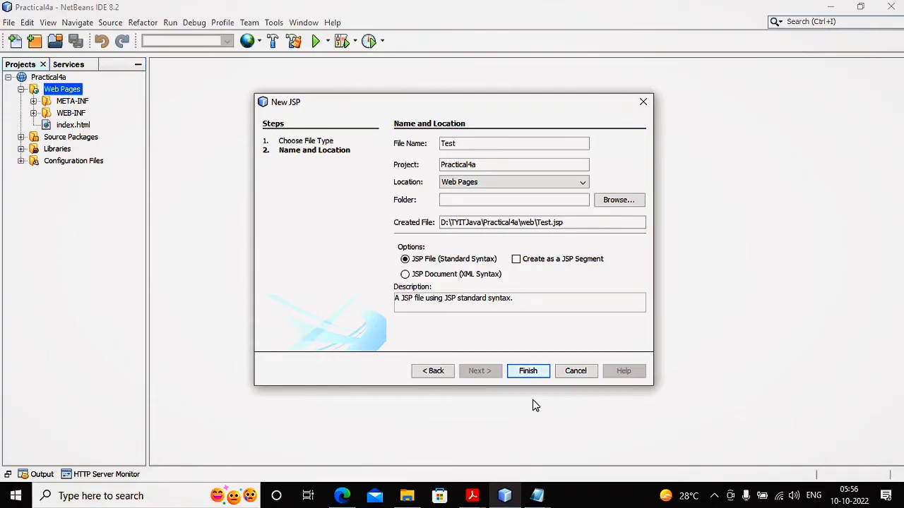
pyautogui.click(527, 370)
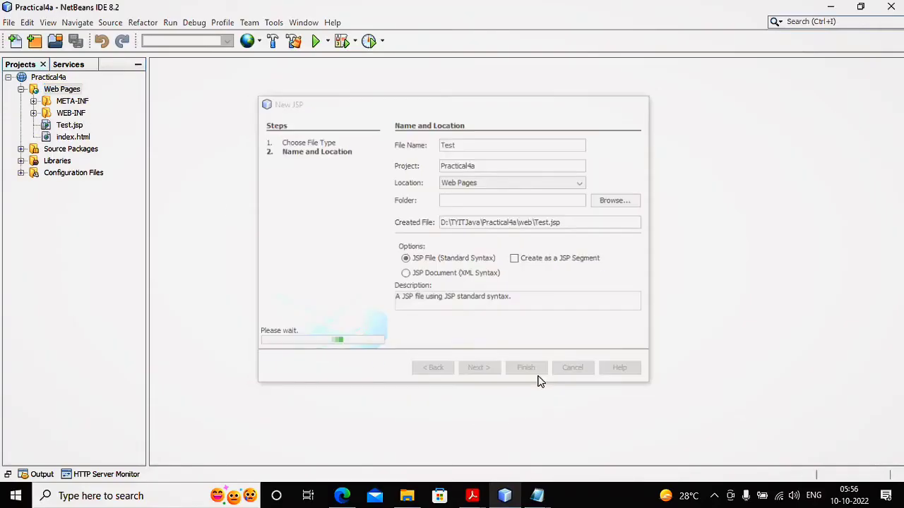
pyautogui.click(525, 367)
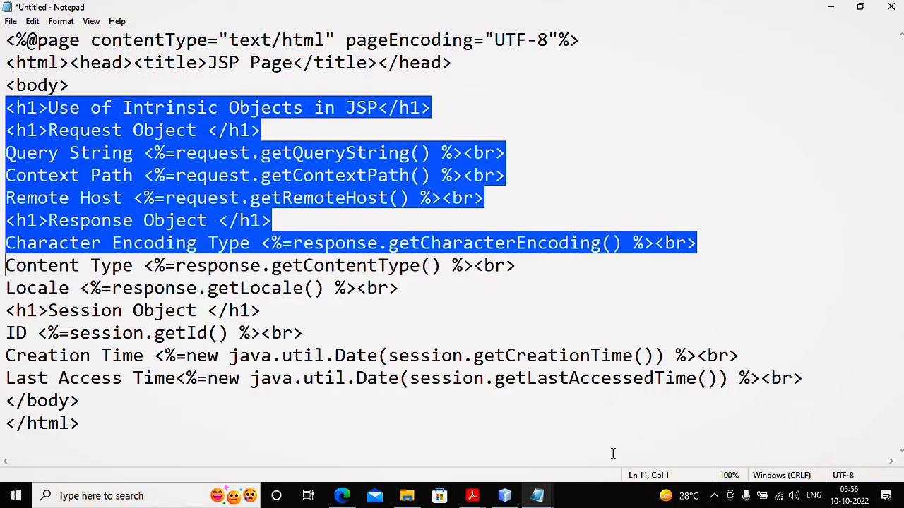
# Select the request, response and session JSP lines in Notepad for copying.
pyautogui.press('shift+Down')
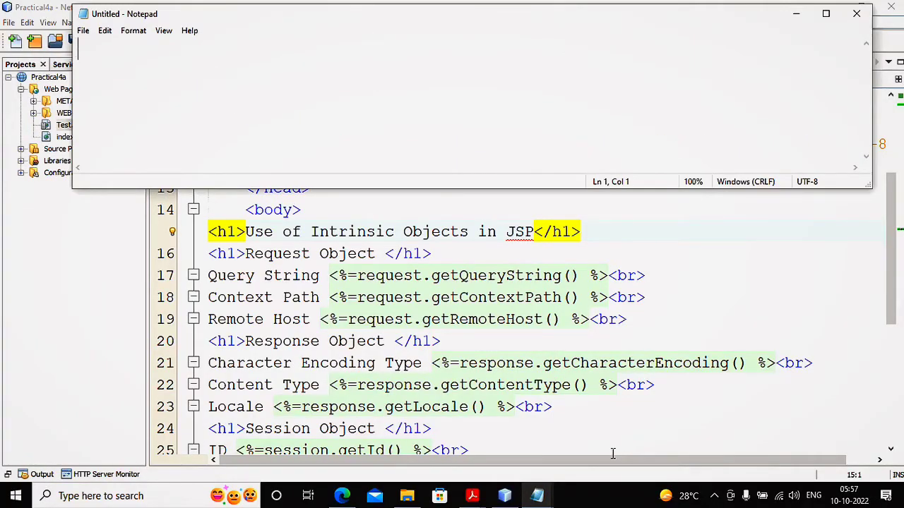
# Type the opening page, include and taglib directive lines (<%@ ...) in Notepad.
pyautogui.write('<%')
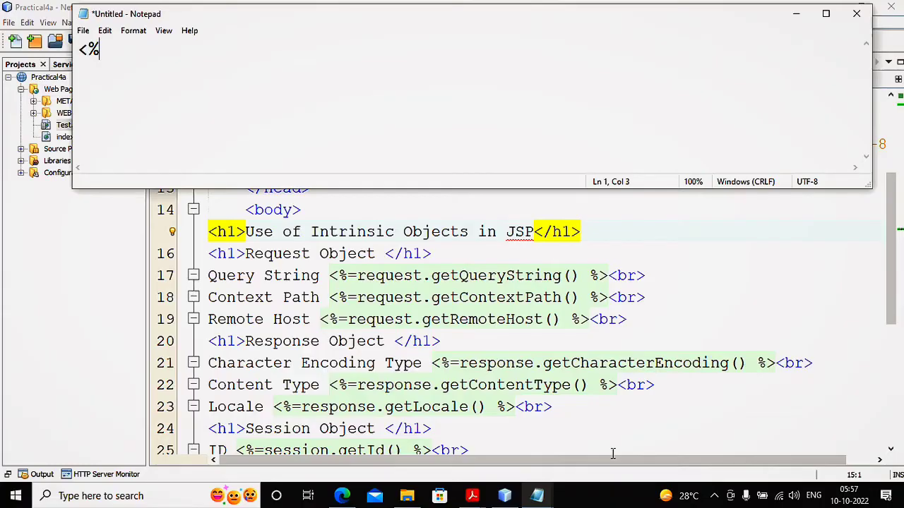
pyautogui.write('@ page')
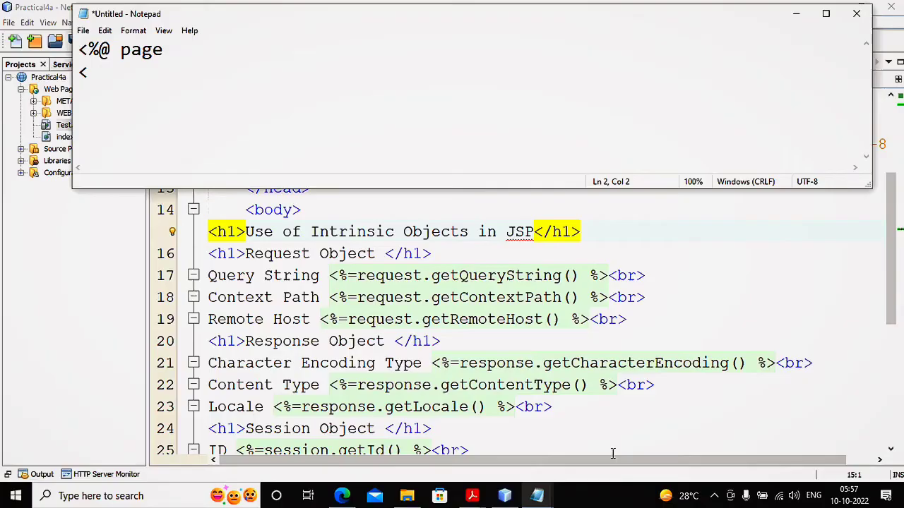
pyautogui.write('<$@ in')
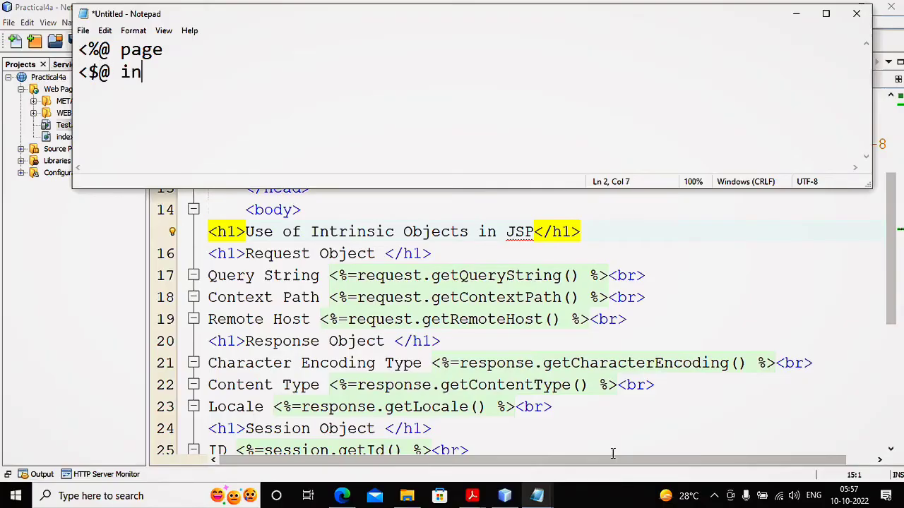
pyautogui.press('BackSpace')
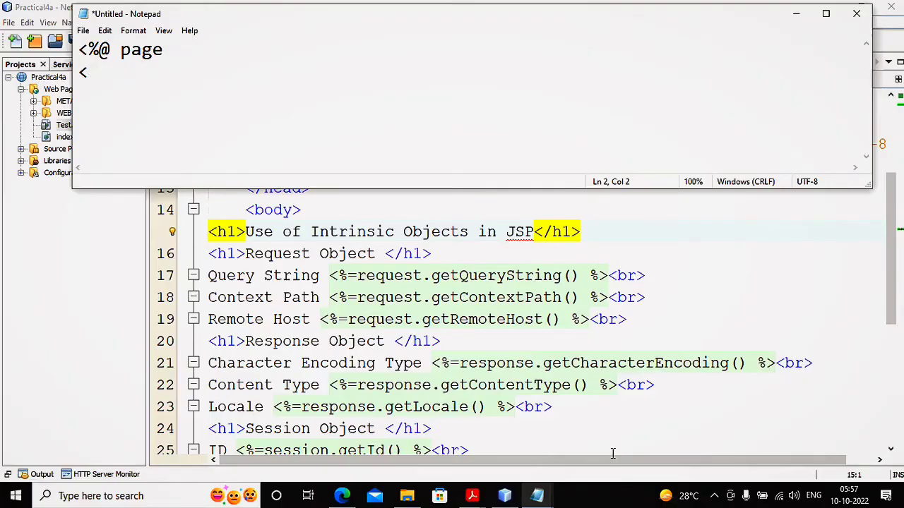
pyautogui.write('<%#')
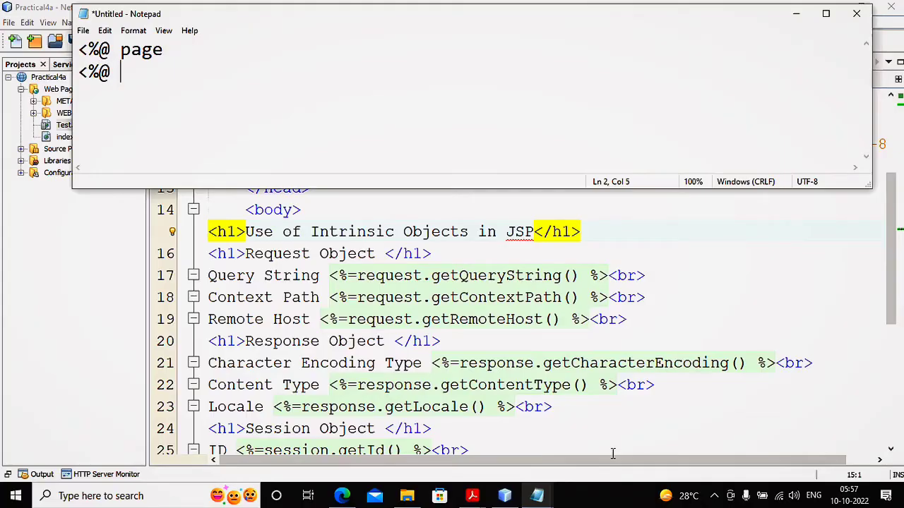
pyautogui.write('include')
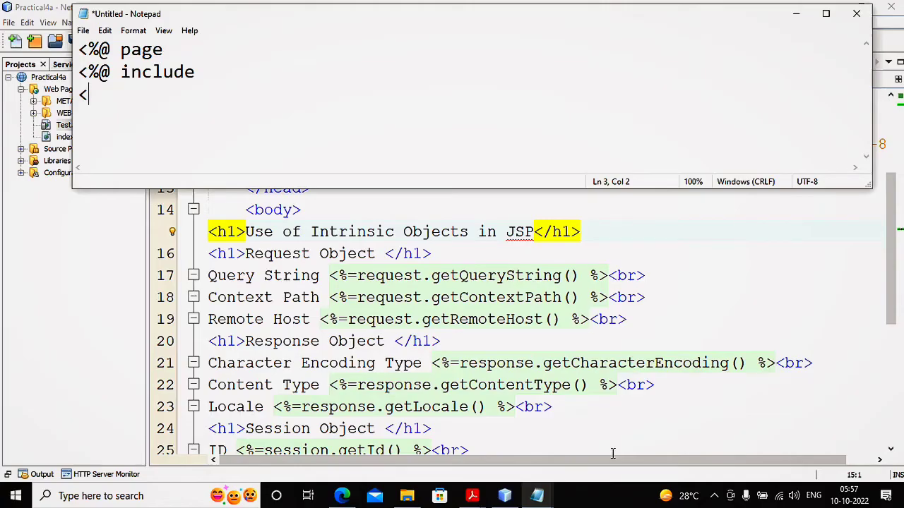
pyautogui.write('<%@ t')
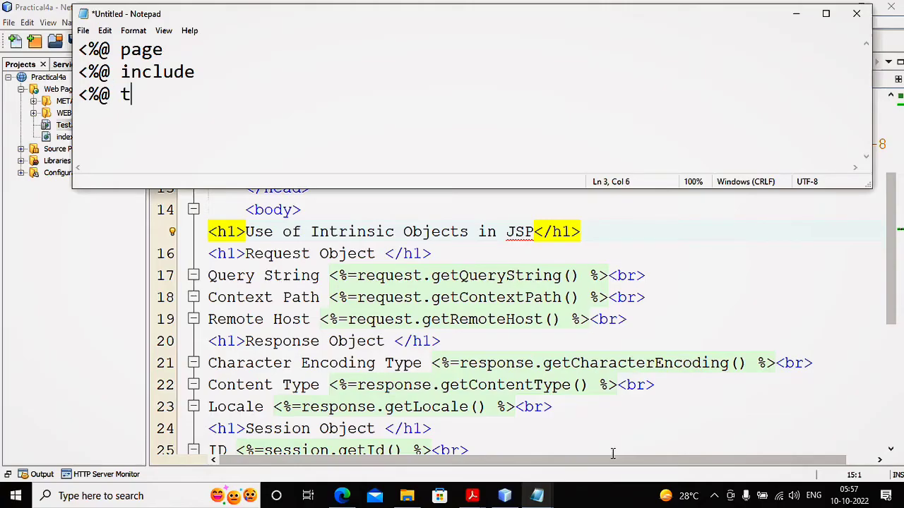
pyautogui.write('aglib')
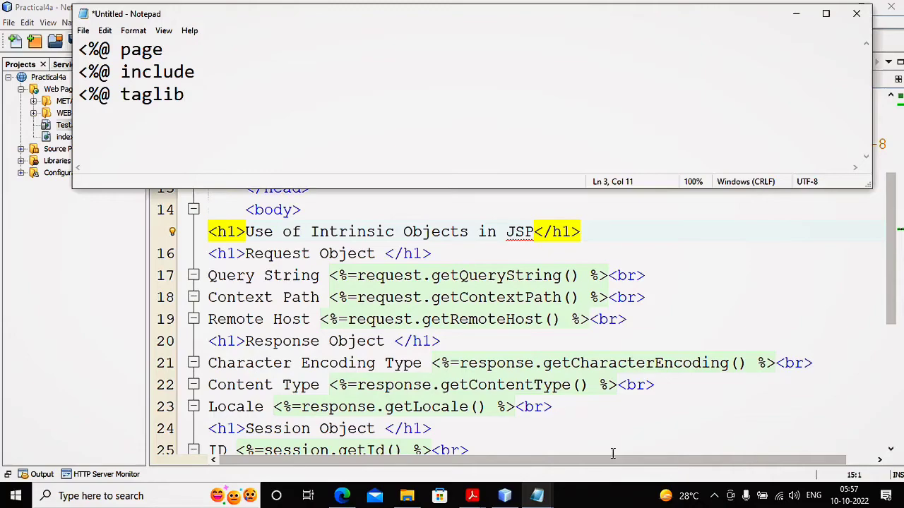
# Close the directive lines with matching %> endings.
pyautogui.click(162, 50)
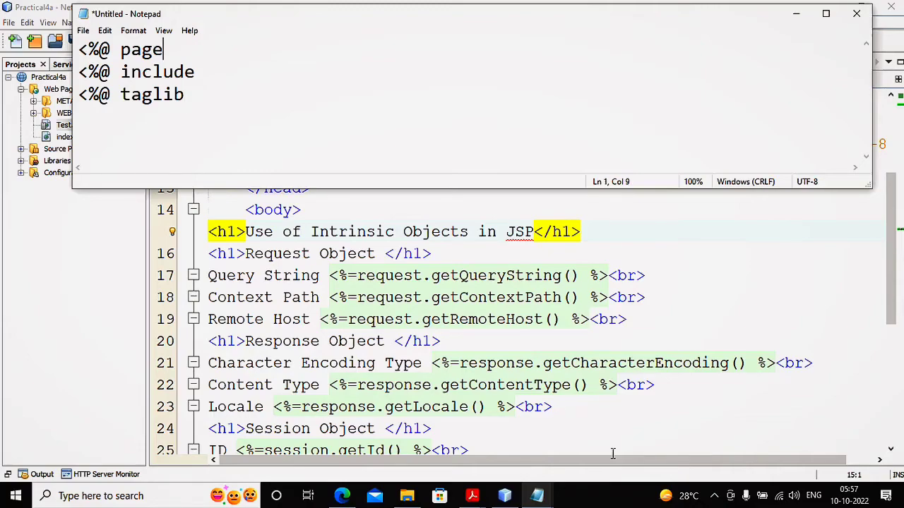
pyautogui.write('%')
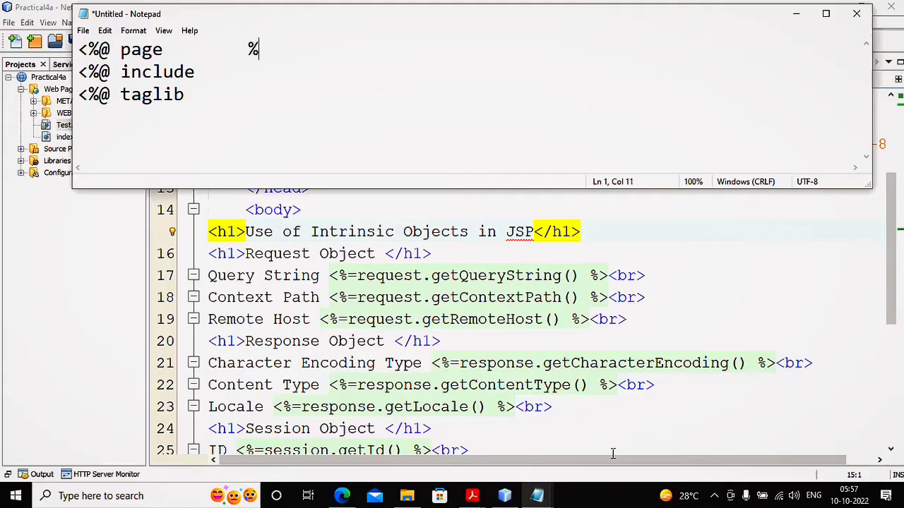
pyautogui.write('>')
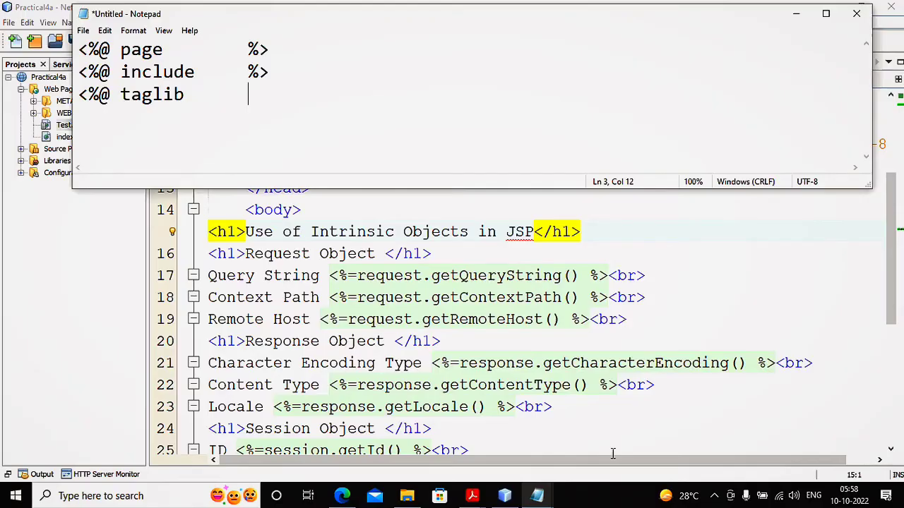
pyautogui.write('%>')
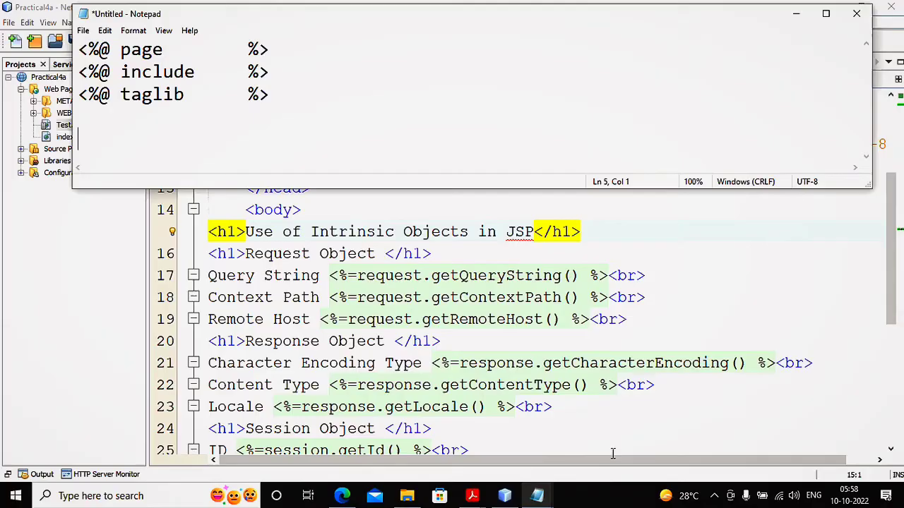
# Type scriptlet <% %>, declaration <%! %> and expression tag skeletons.
pyautogui.write('<% %>')
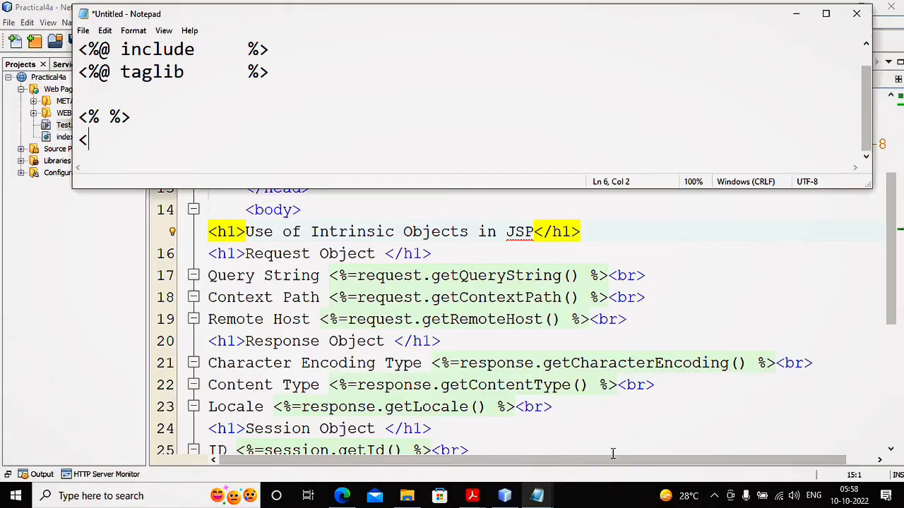
pyautogui.write('%! %>')
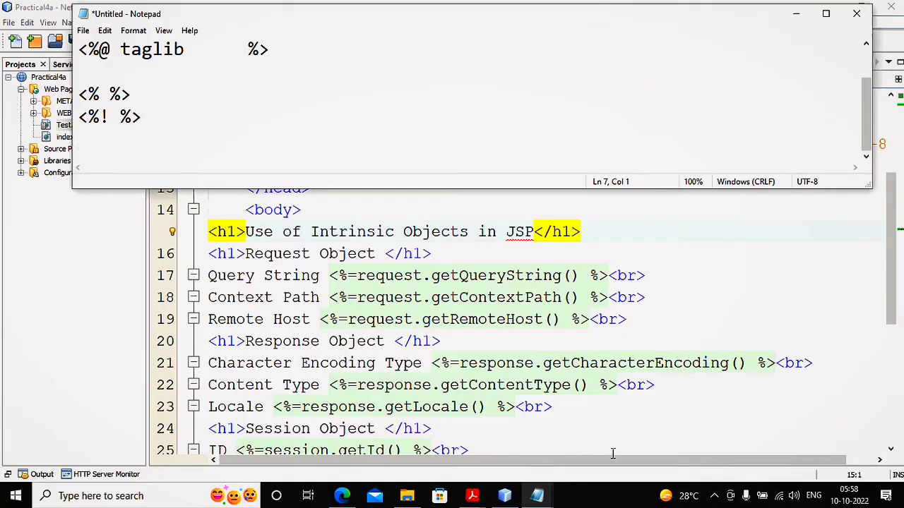
pyautogui.write('<%-')
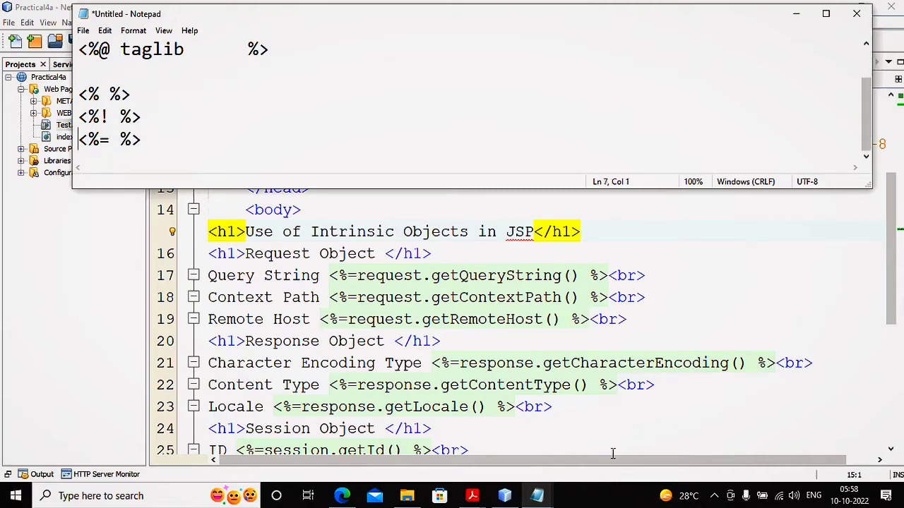
# Begin a <jsp:include action line below the expression tag.
pyautogui.click(114, 139)
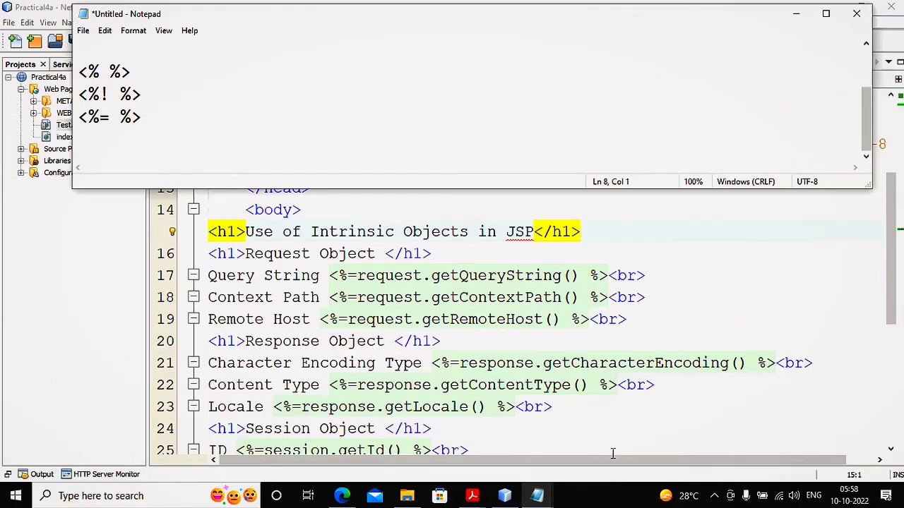
pyautogui.write('<')
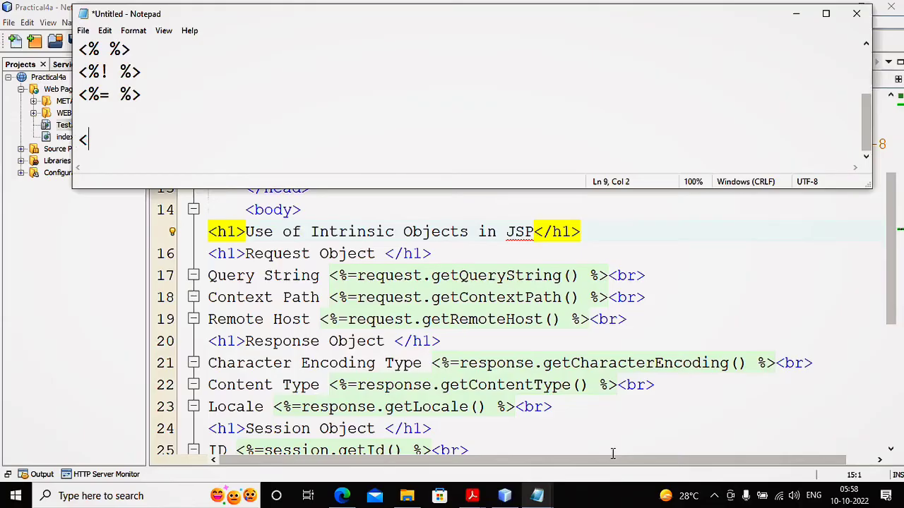
pyautogui.write('jsp:')
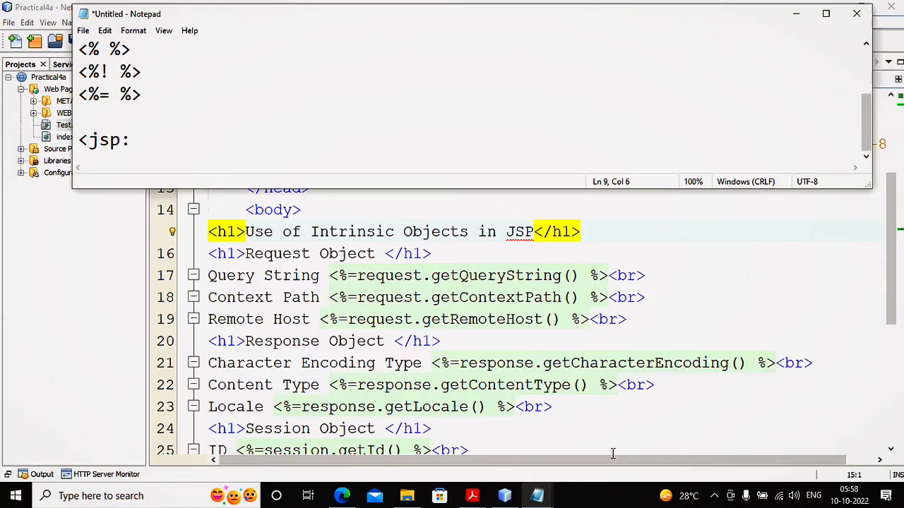
pyautogui.write('in')
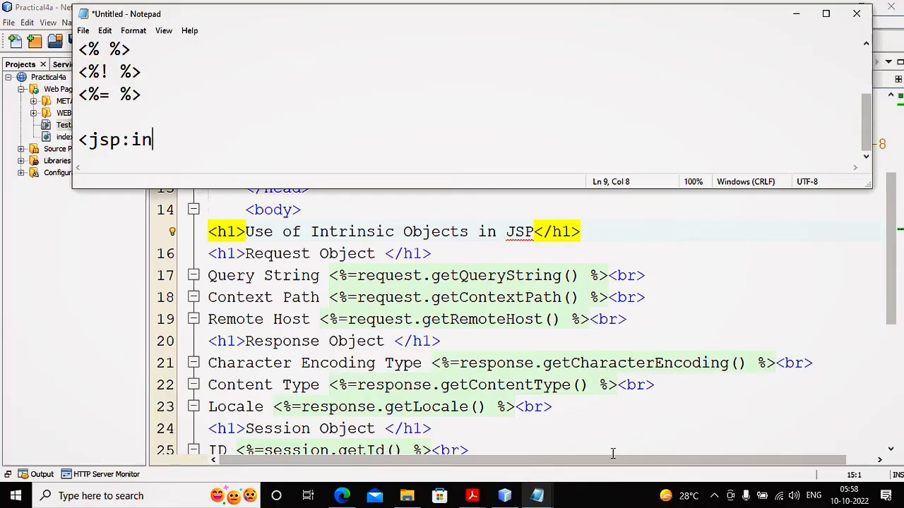
pyautogui.write('clude')
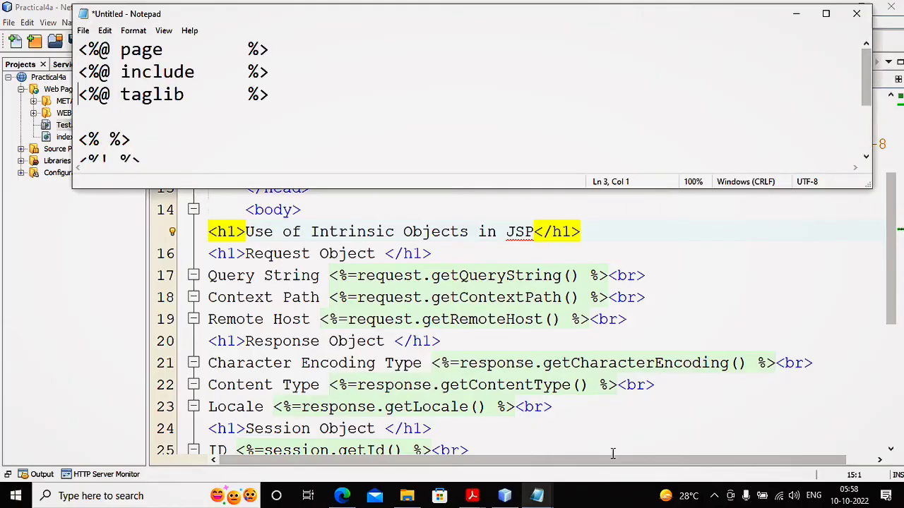
pyautogui.scroll(-3)
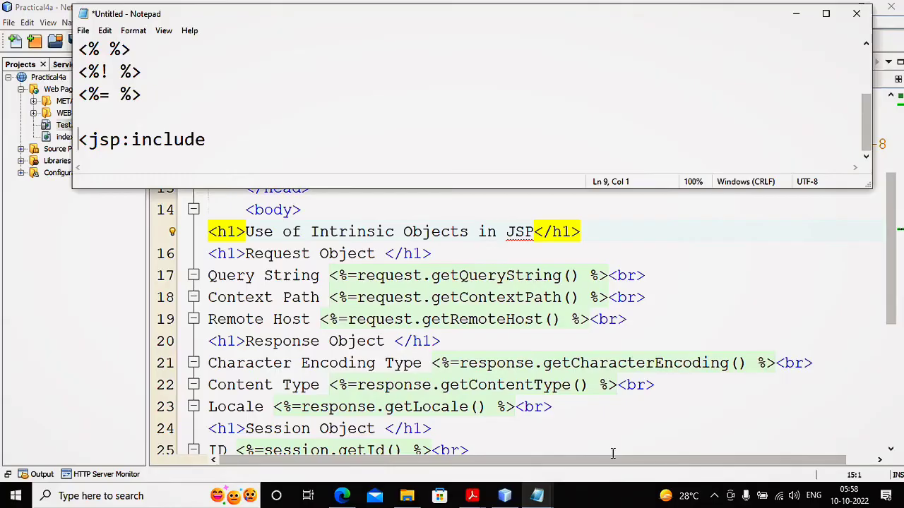
pyautogui.click(83, 14)
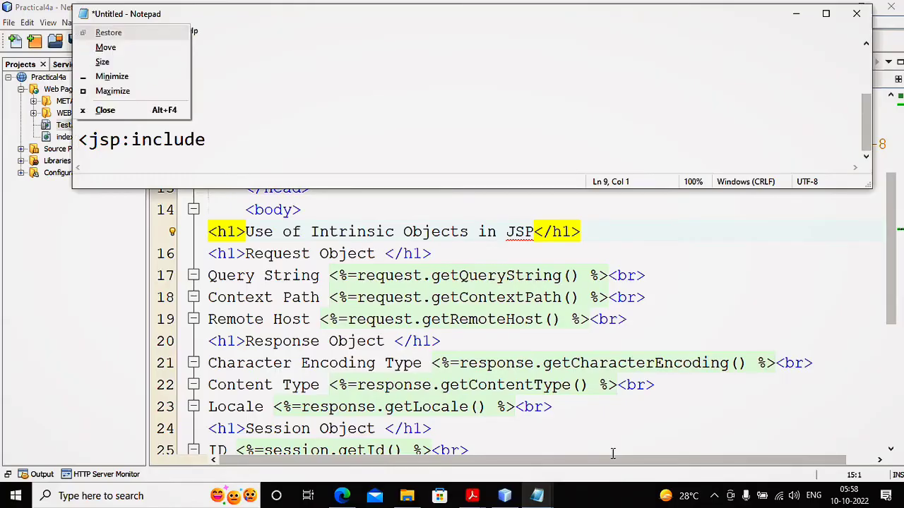
# Close Notepad without saving and return to the Test.jsp editor.
pyautogui.click(104, 110)
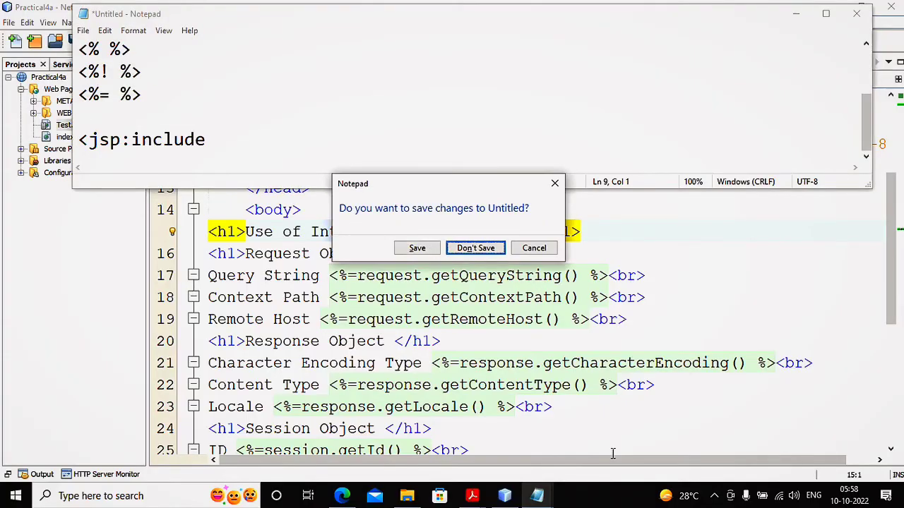
pyautogui.click(475, 248)
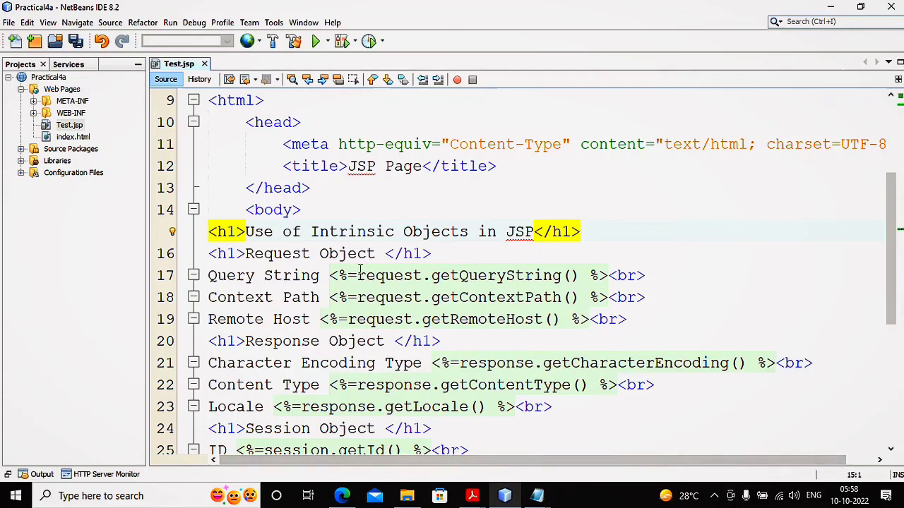
pyautogui.moveTo(423, 353)
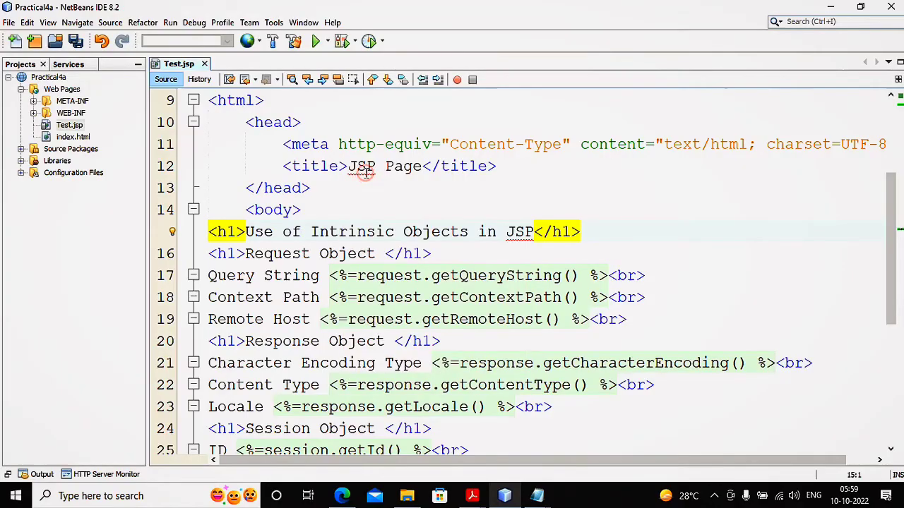
pyautogui.click(315, 40)
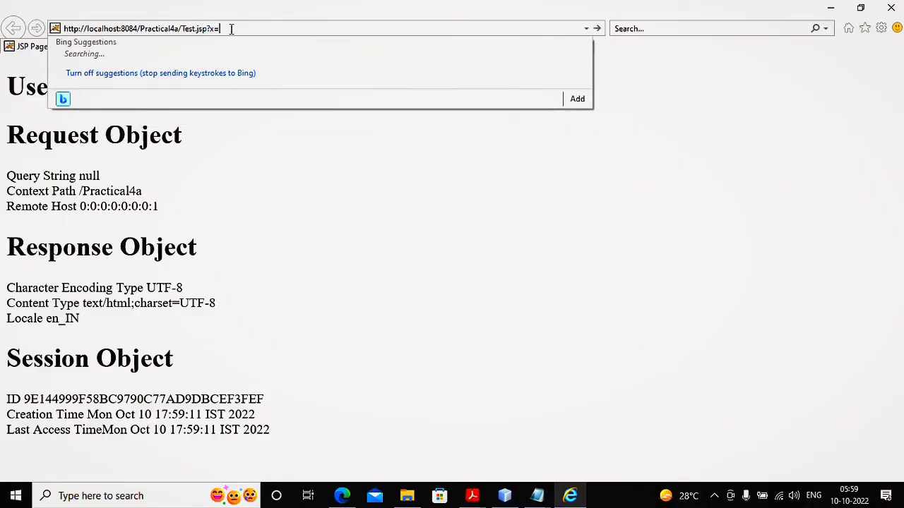
# Reload Test.jsp with query string ?x=abhay in Internet Explorer.
pyautogui.write('abhay')
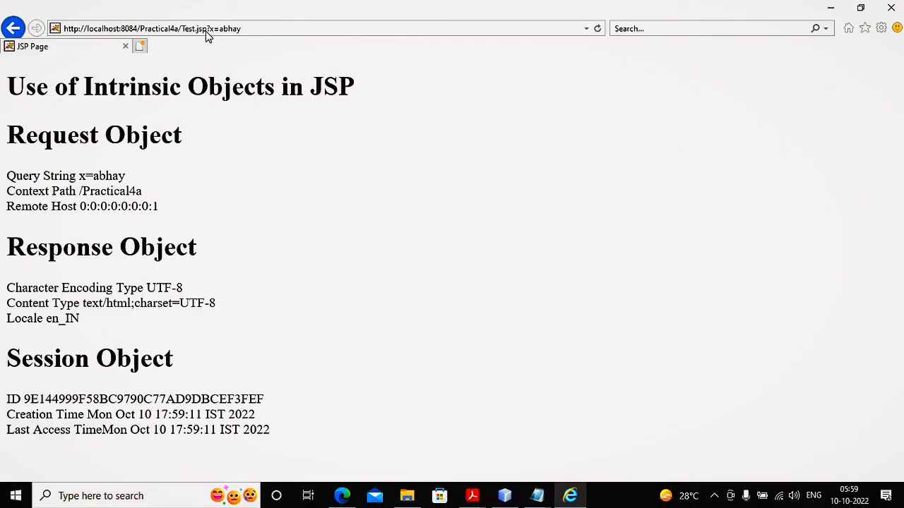
pyautogui.moveTo(242, 36)
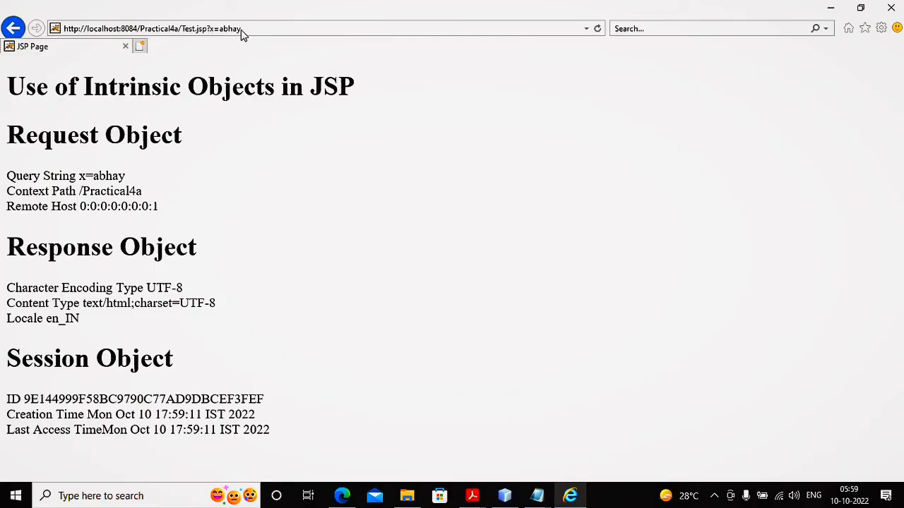
pyautogui.moveTo(77, 379)
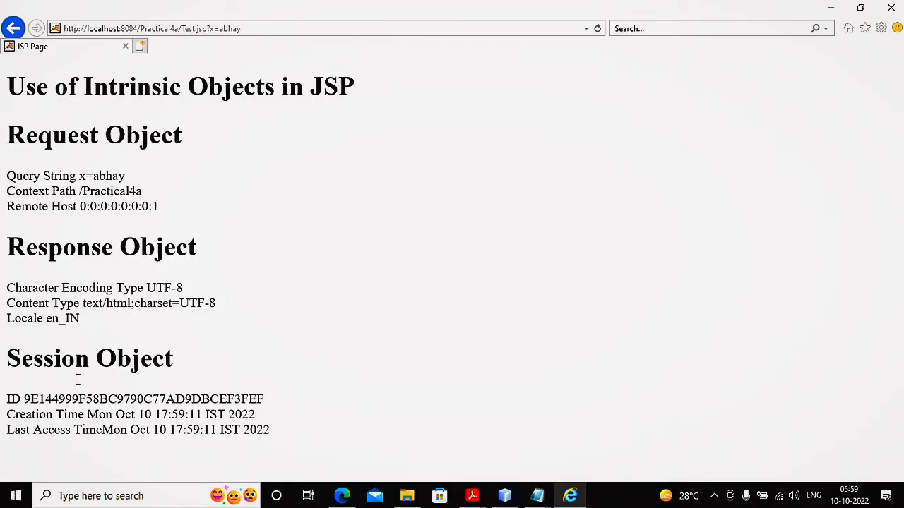
pyautogui.moveTo(85, 450)
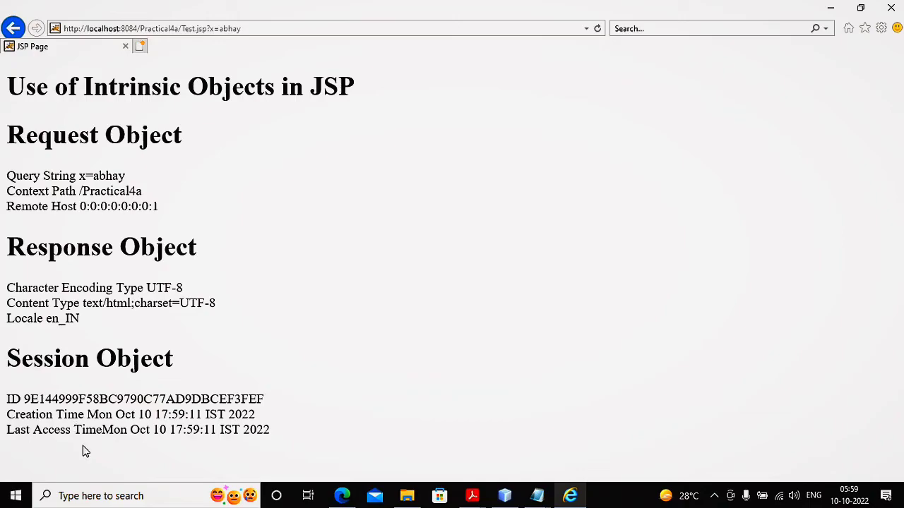